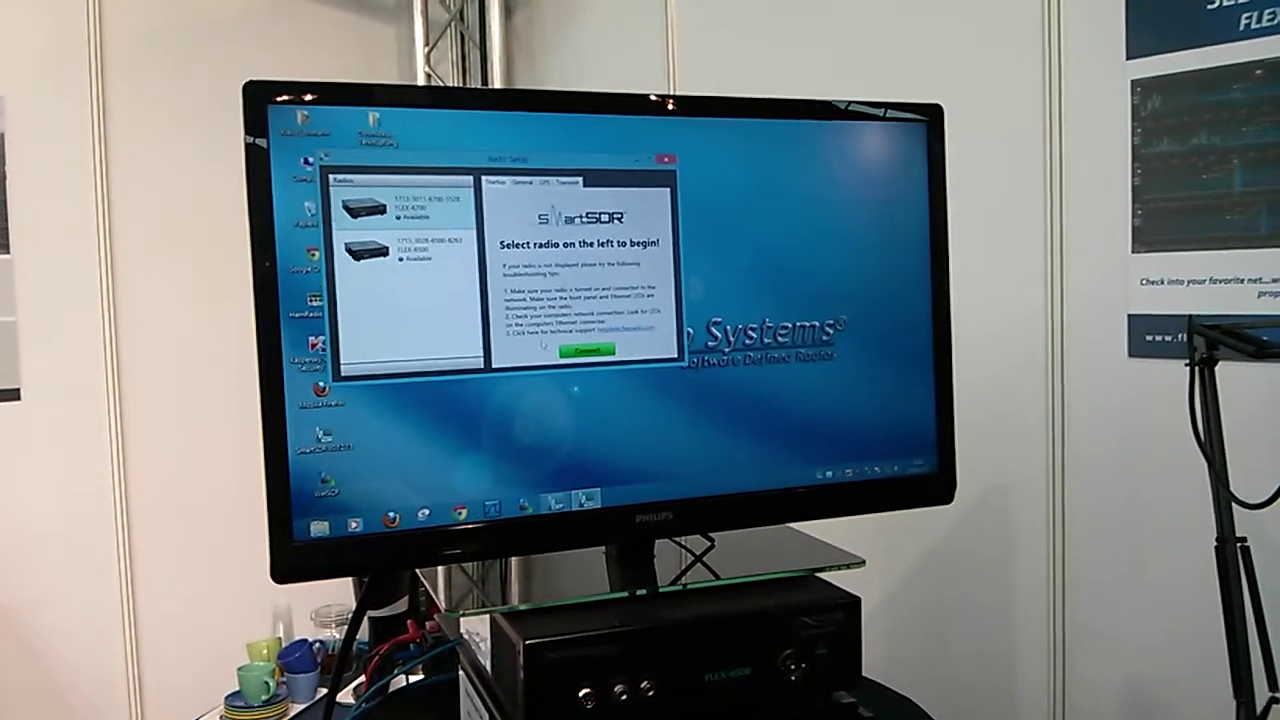
Step: Connect to the FLEX radio and show antenna settings on the 40 m panadapter at 7.175 MHz
click(578, 352)
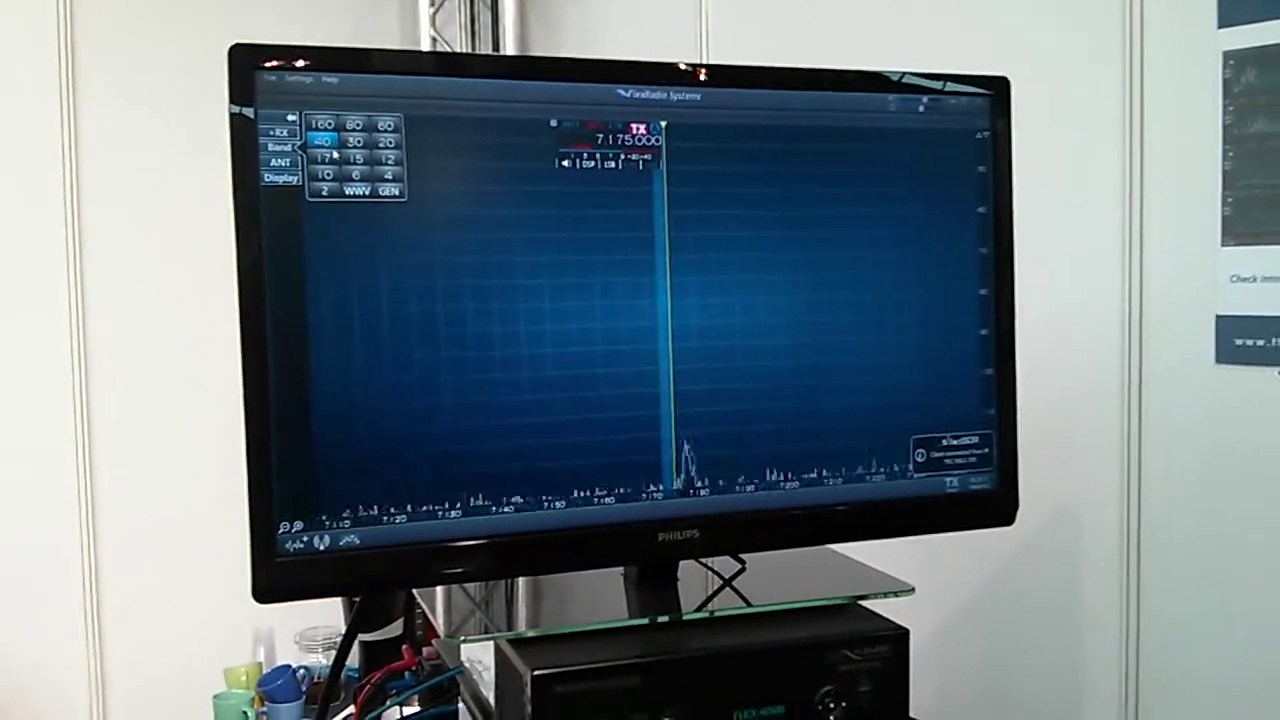
click(280, 162)
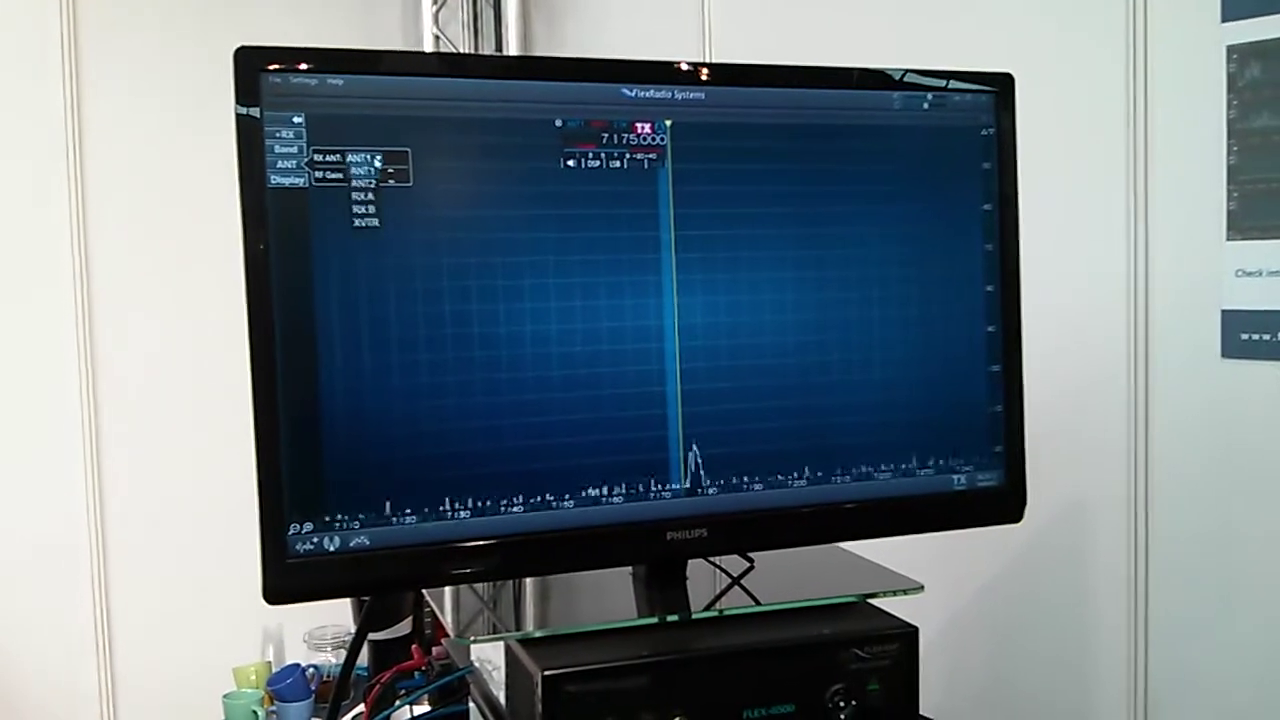
Step: Select RX A as the receive antenna so 40 m signals appear
click(360, 206)
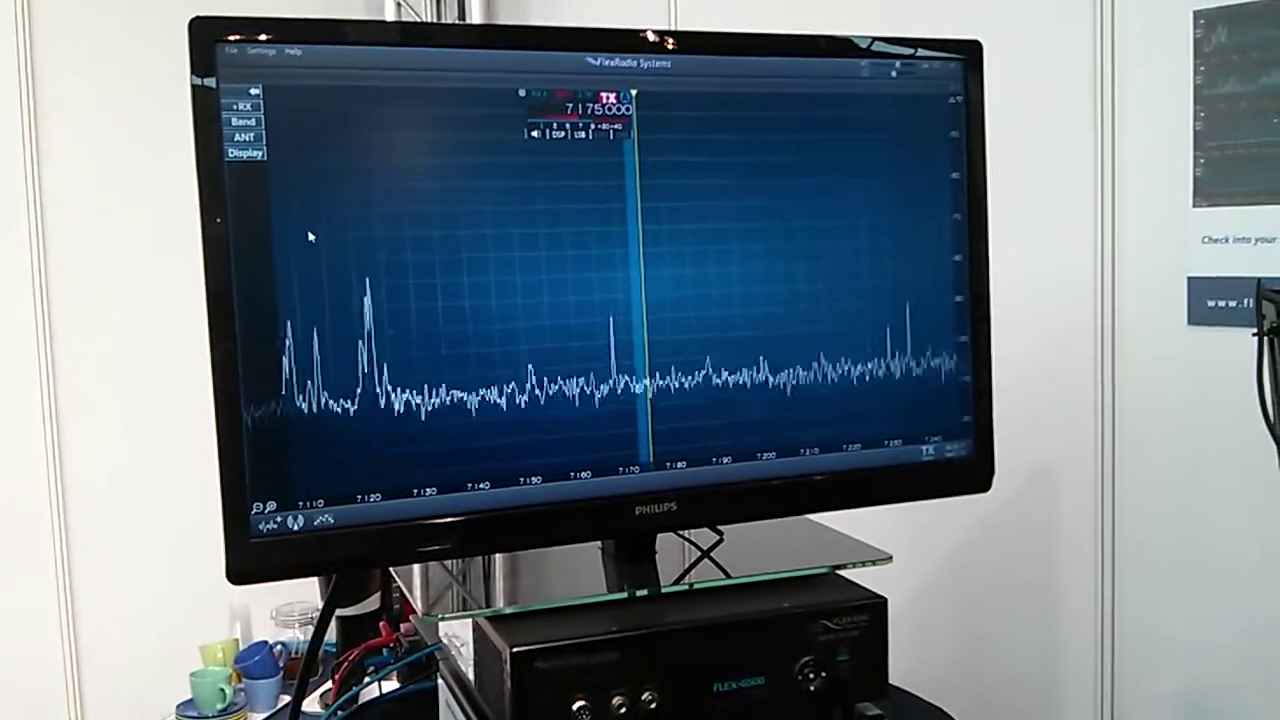
Step: Switch the panadapter to the 10 m band at 28.300 MHz
click(236, 124)
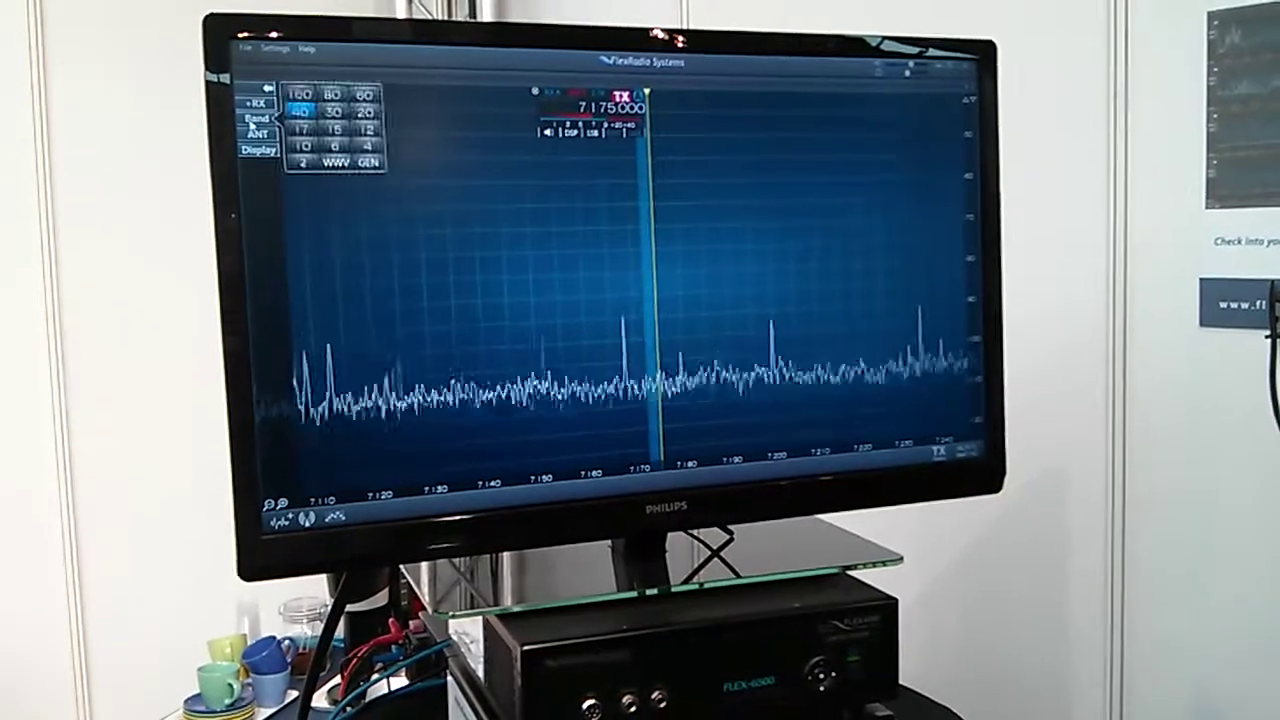
click(300, 148)
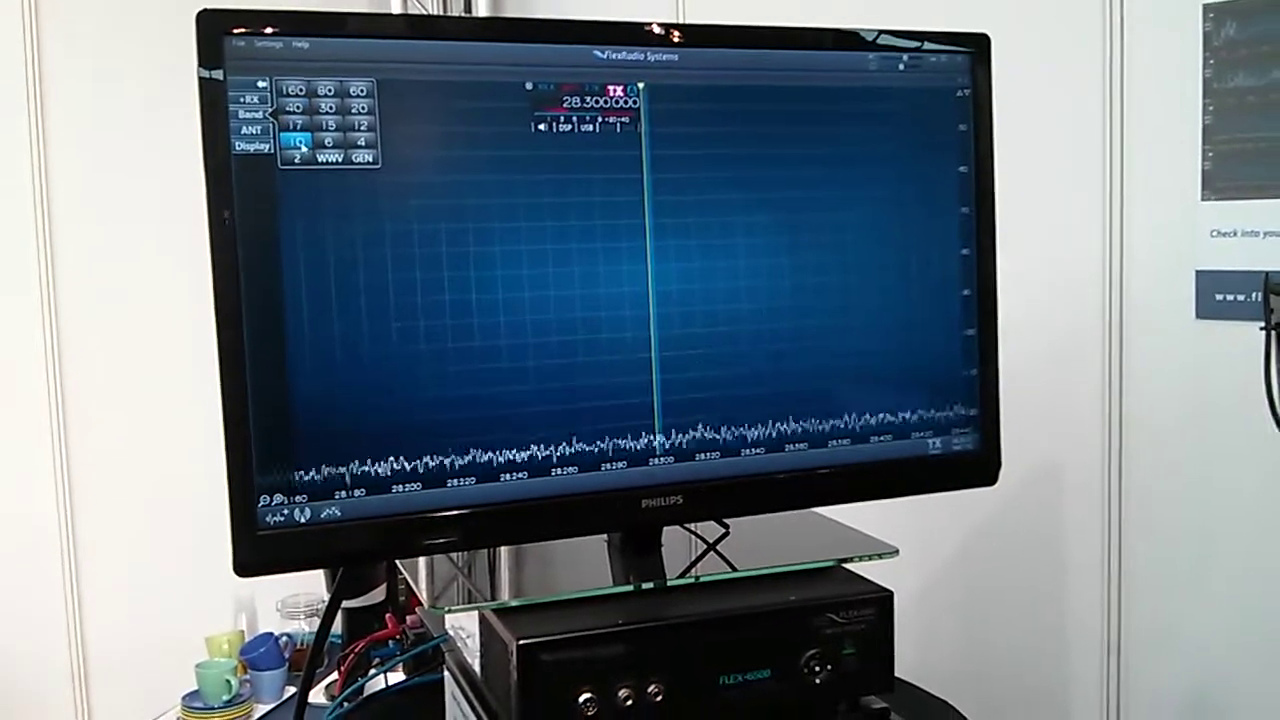